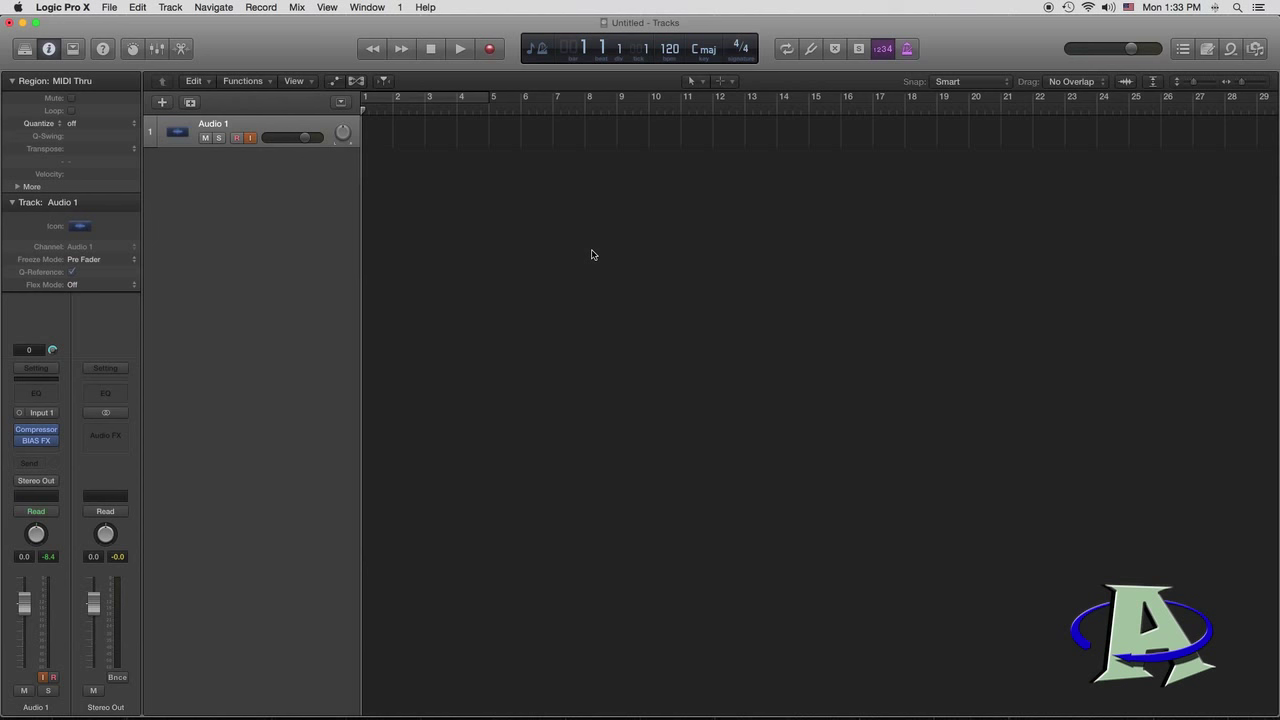
mouse_move(425, 281)
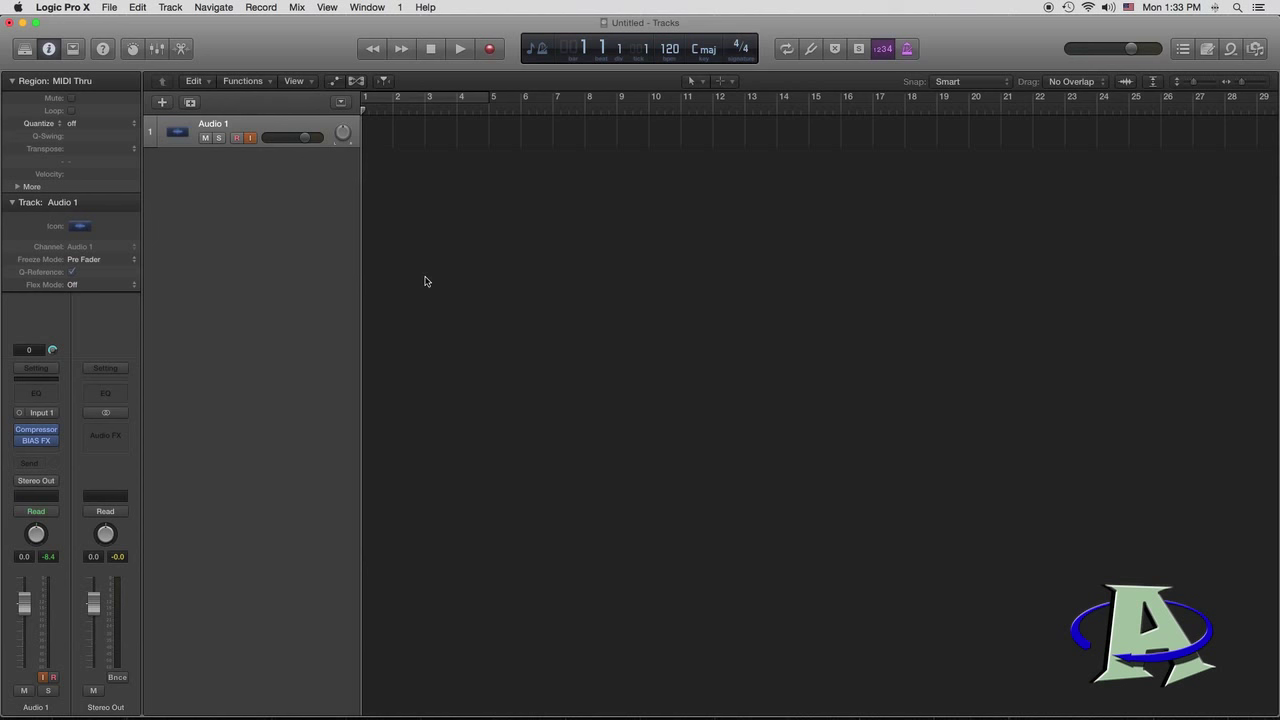
mouse_move(387, 358)
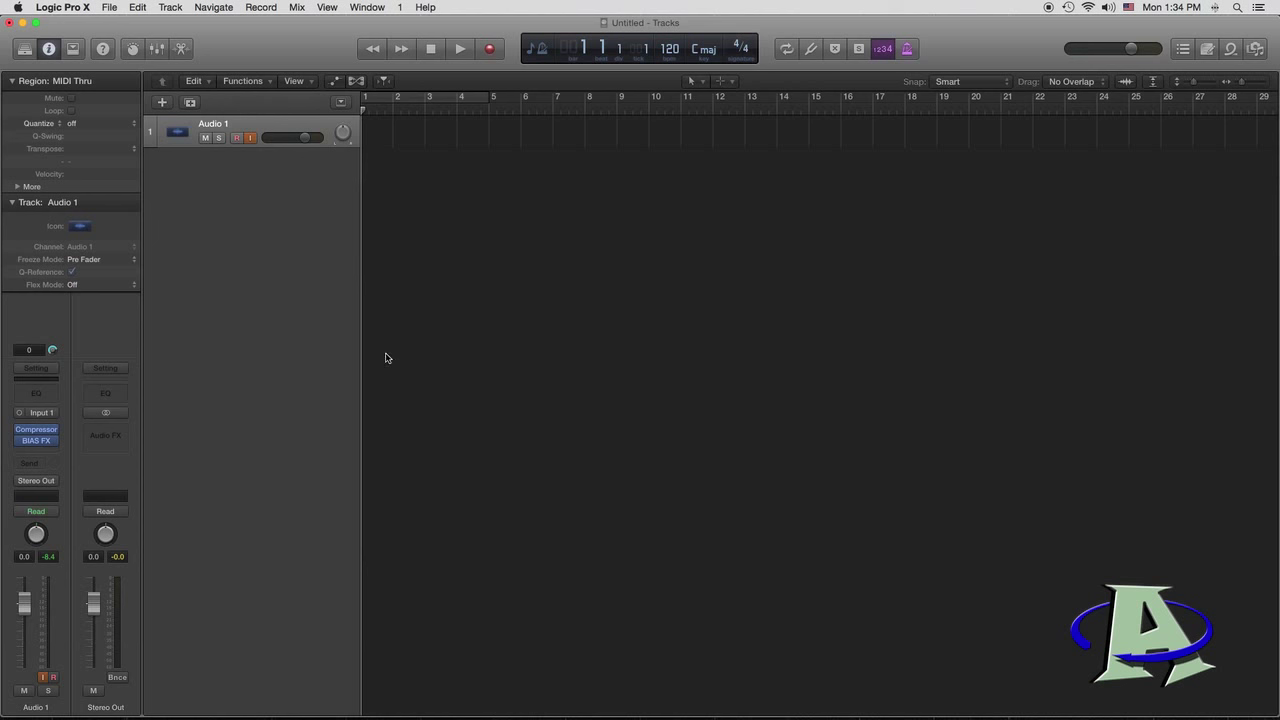
mouse_move(39, 457)
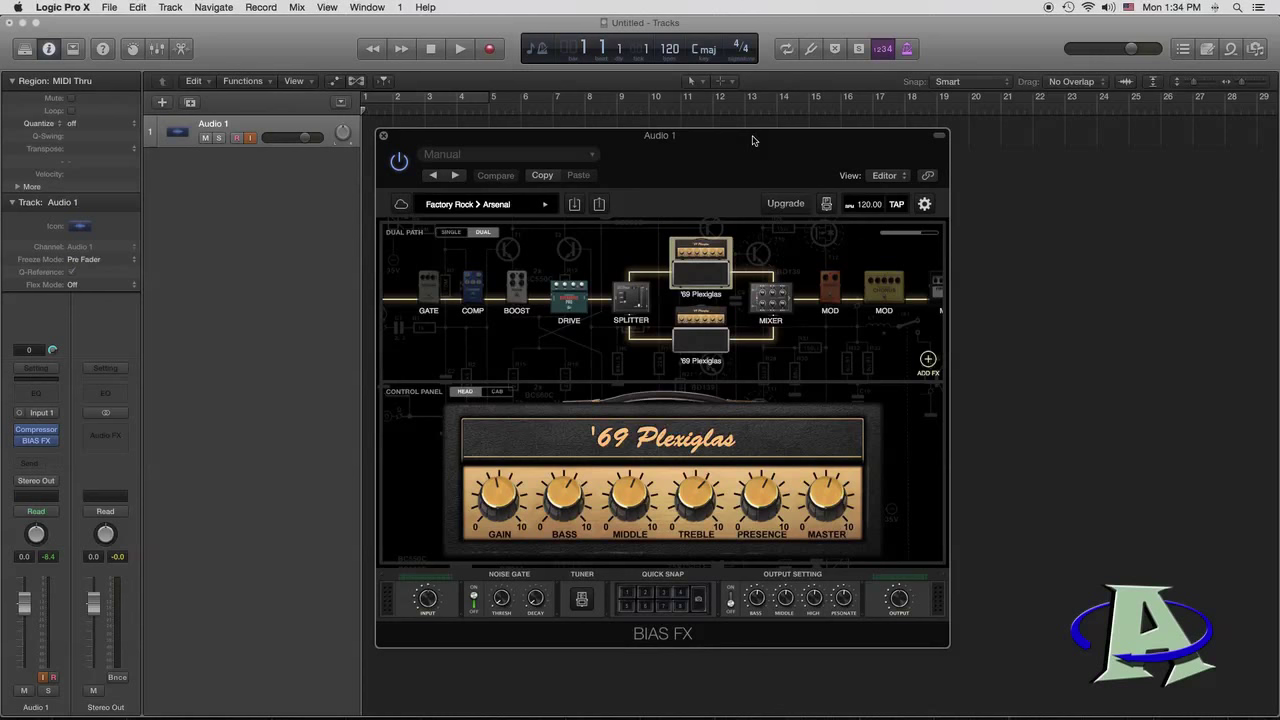
Step: Load the Factory Rock '90's British' preset in BIAS FX
click(485, 204)
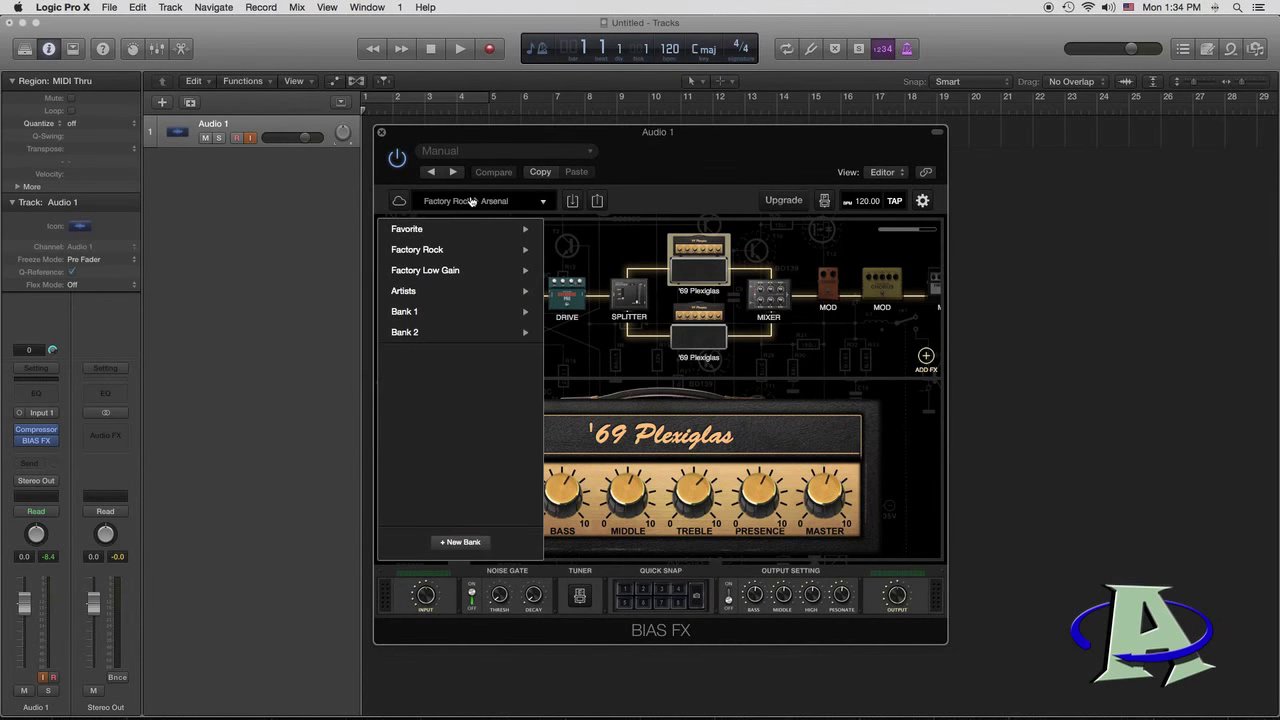
click(417, 249)
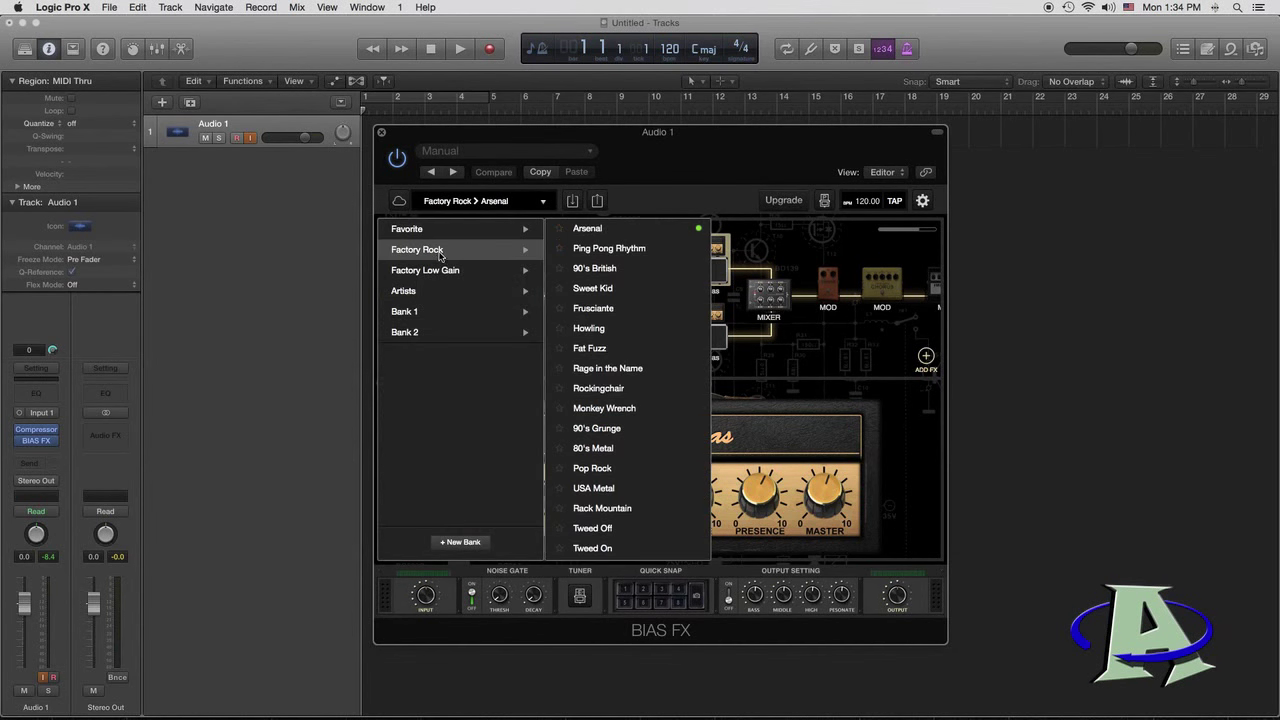
mouse_move(595, 268)
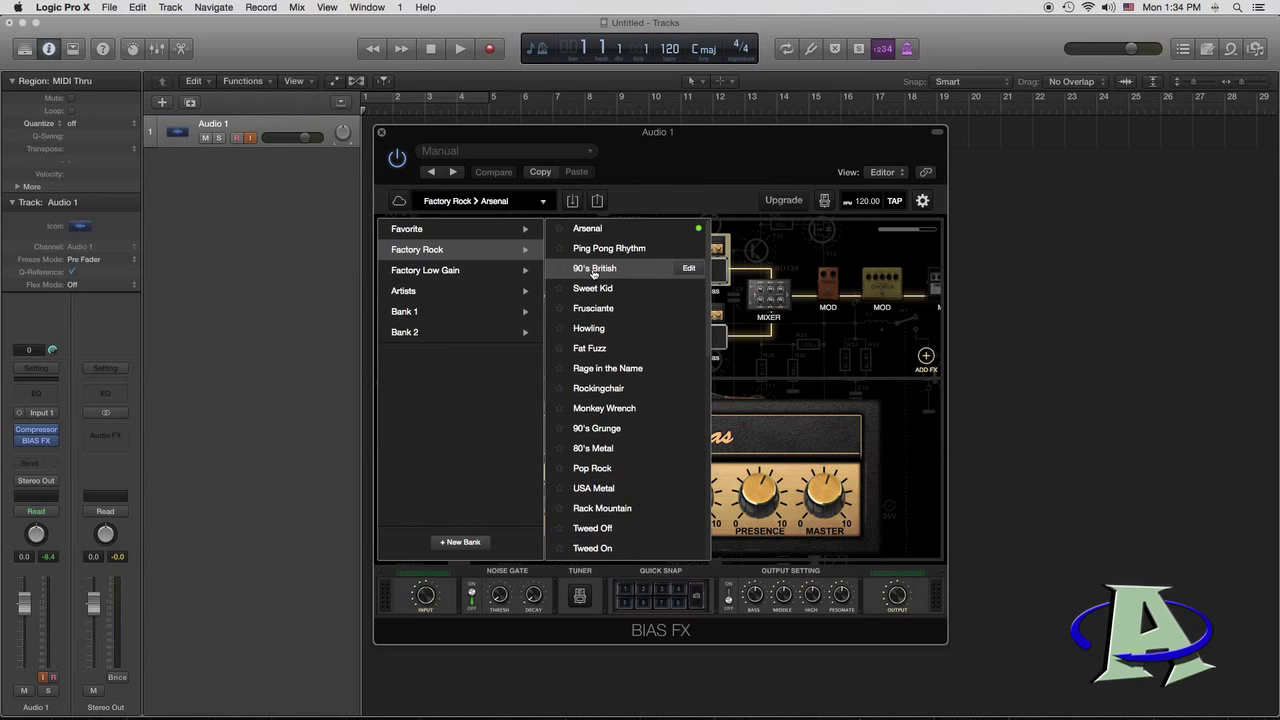
click(595, 268)
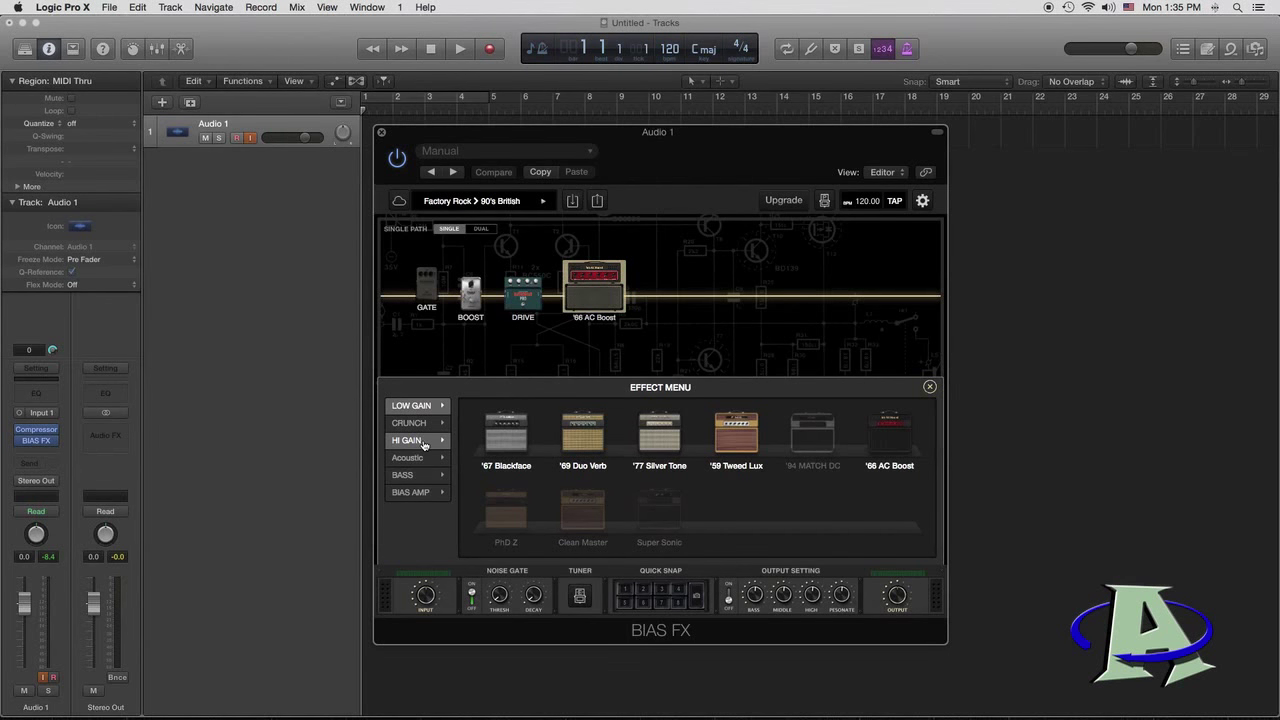
Step: Swap the amp for the high-gain '04 Insane 5153 model
click(408, 440)
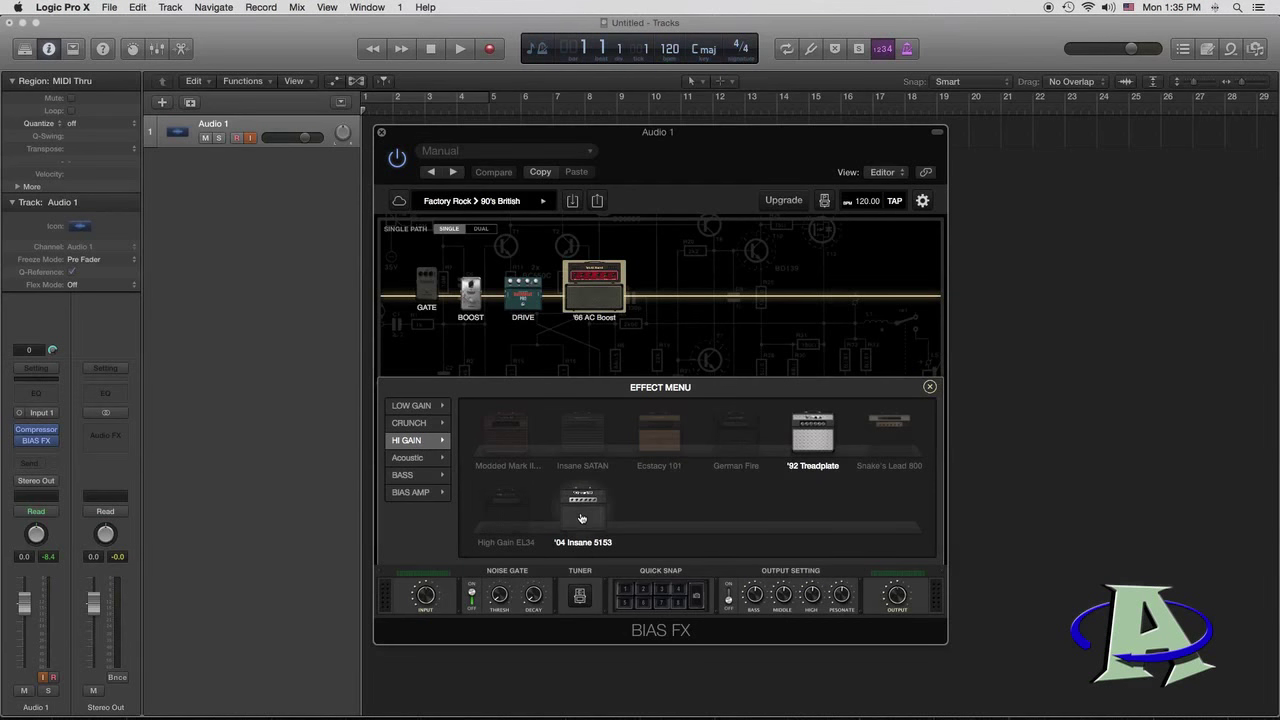
click(582, 518)
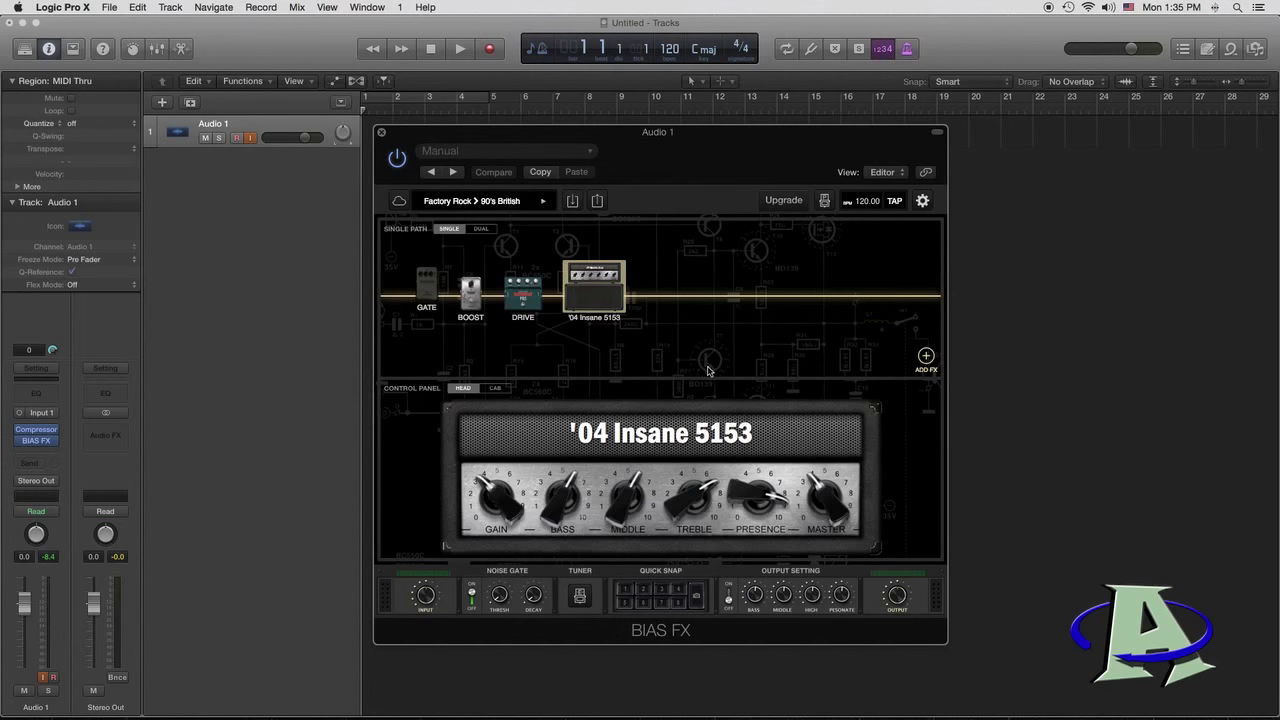
mouse_move(517, 508)
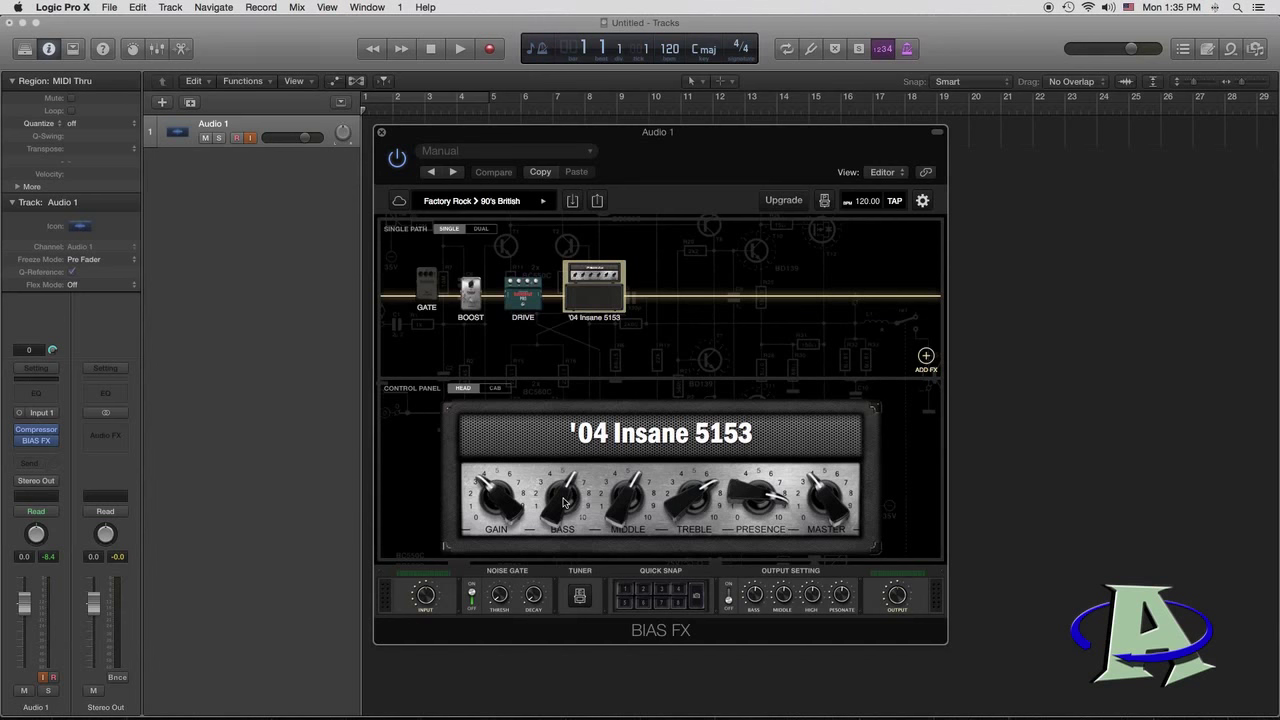
mouse_move(630, 498)
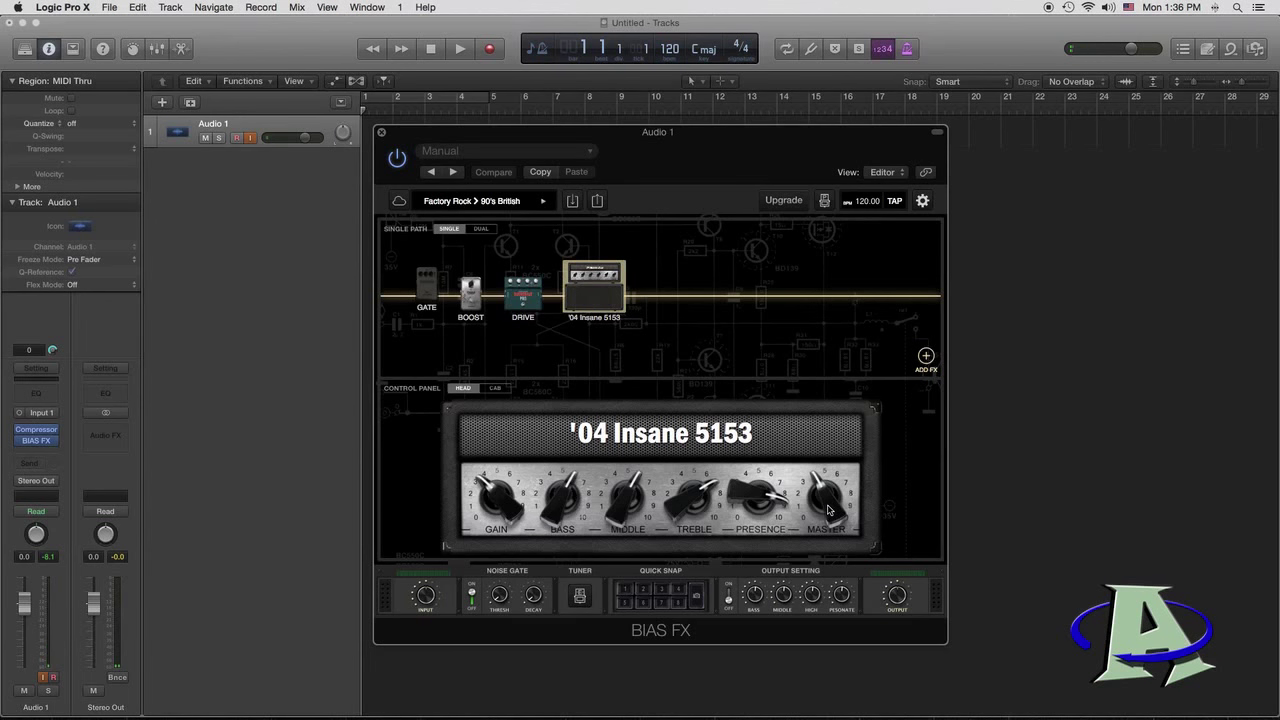
mouse_move(915, 362)
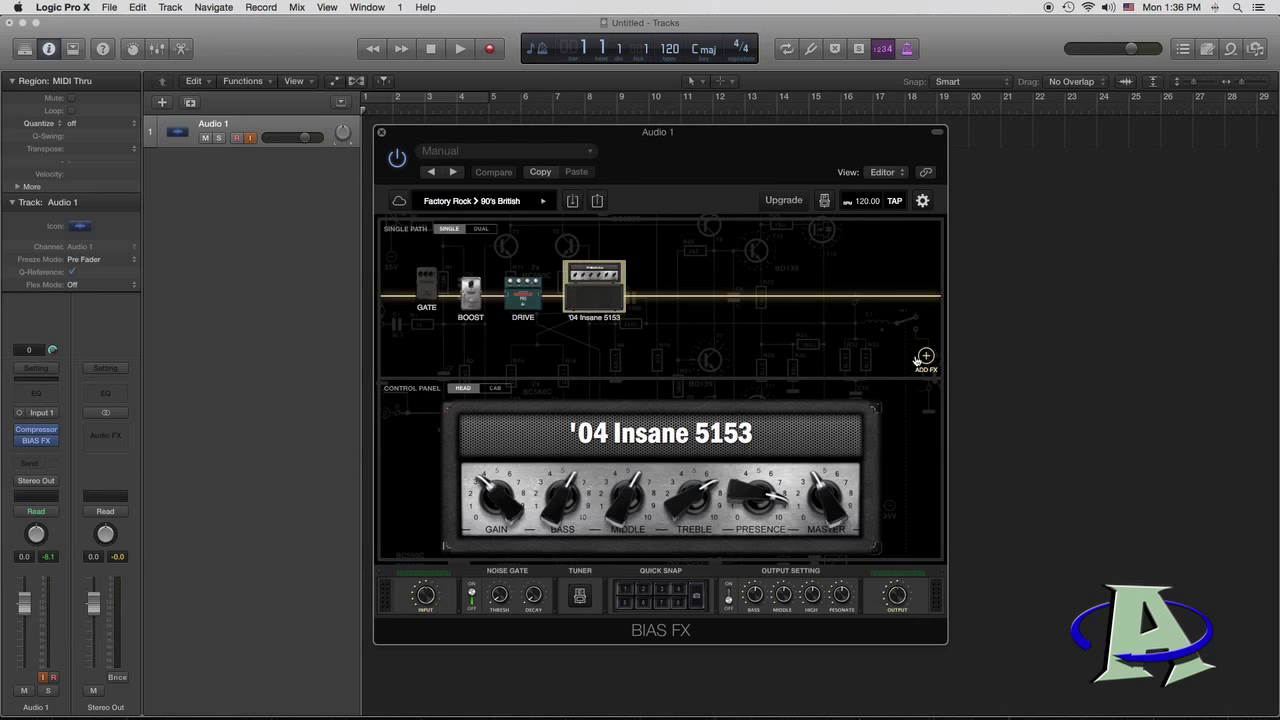
Step: Add the green 808OD overdrive as the drive pedal
click(922, 356)
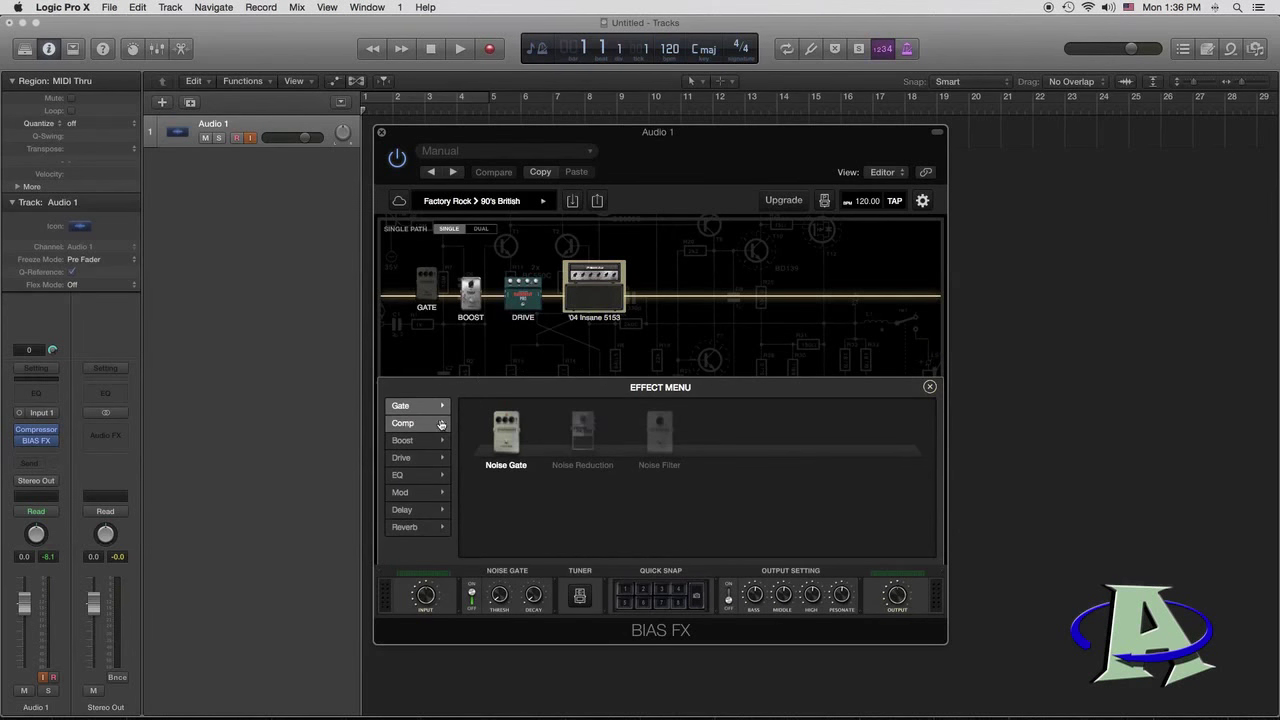
click(401, 458)
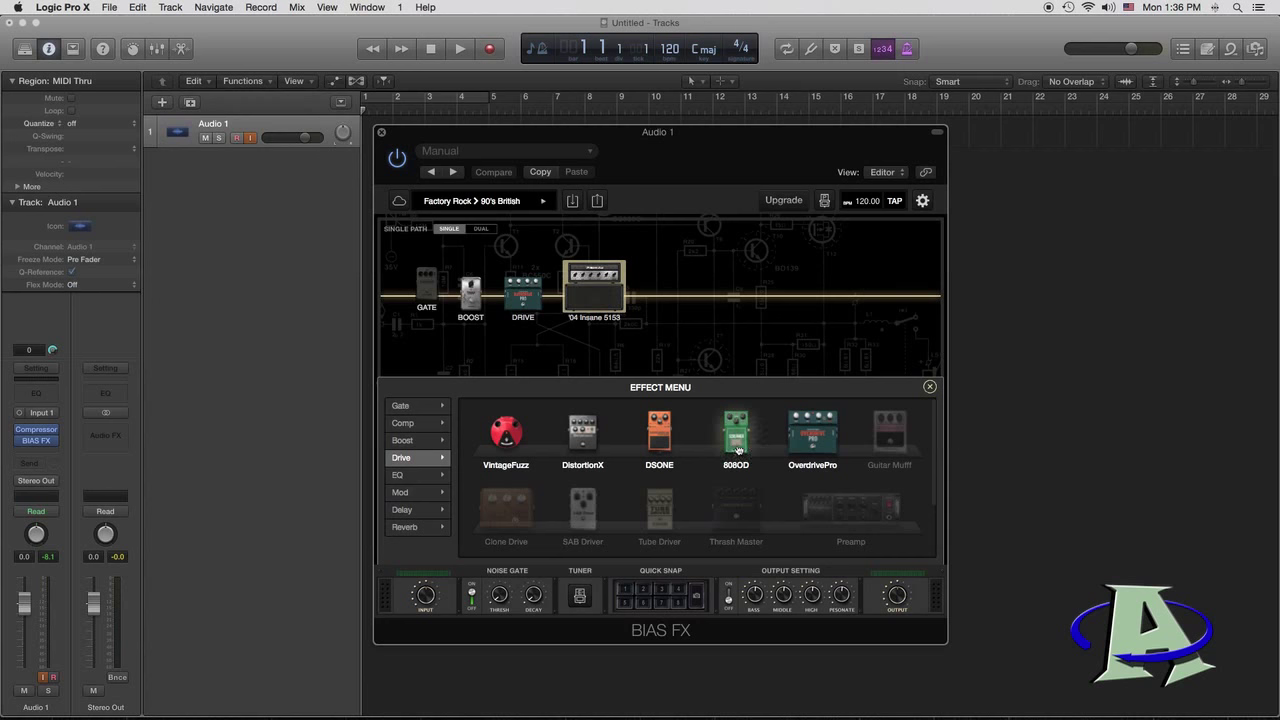
click(736, 435)
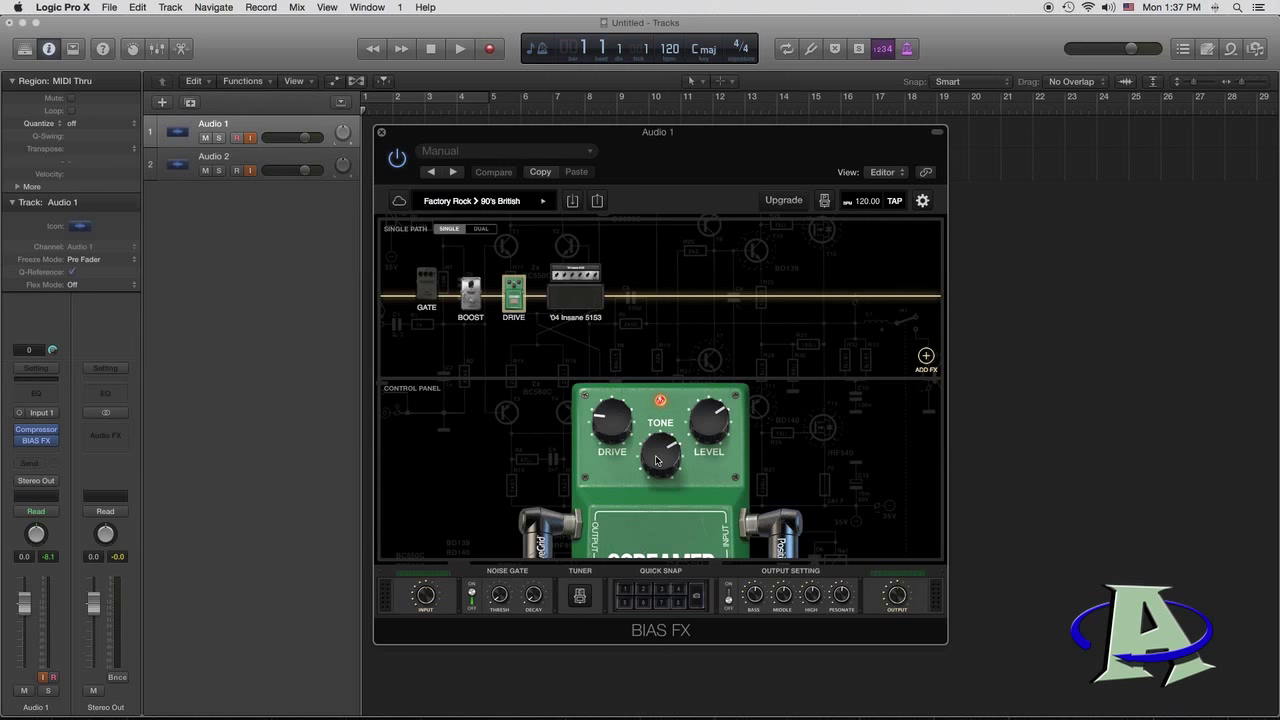
mouse_move(710, 428)
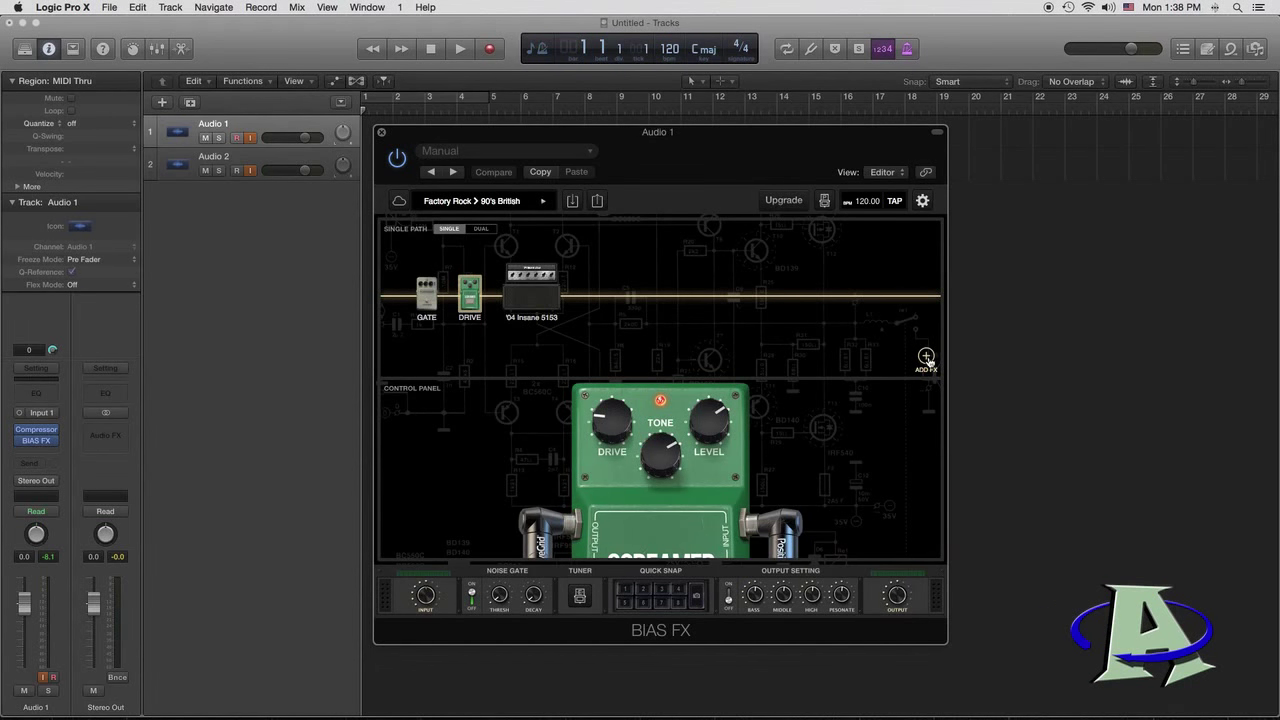
Step: Add a 10-band EQ (EQ10) after the '04 Insane 5153 amp
click(925, 356)
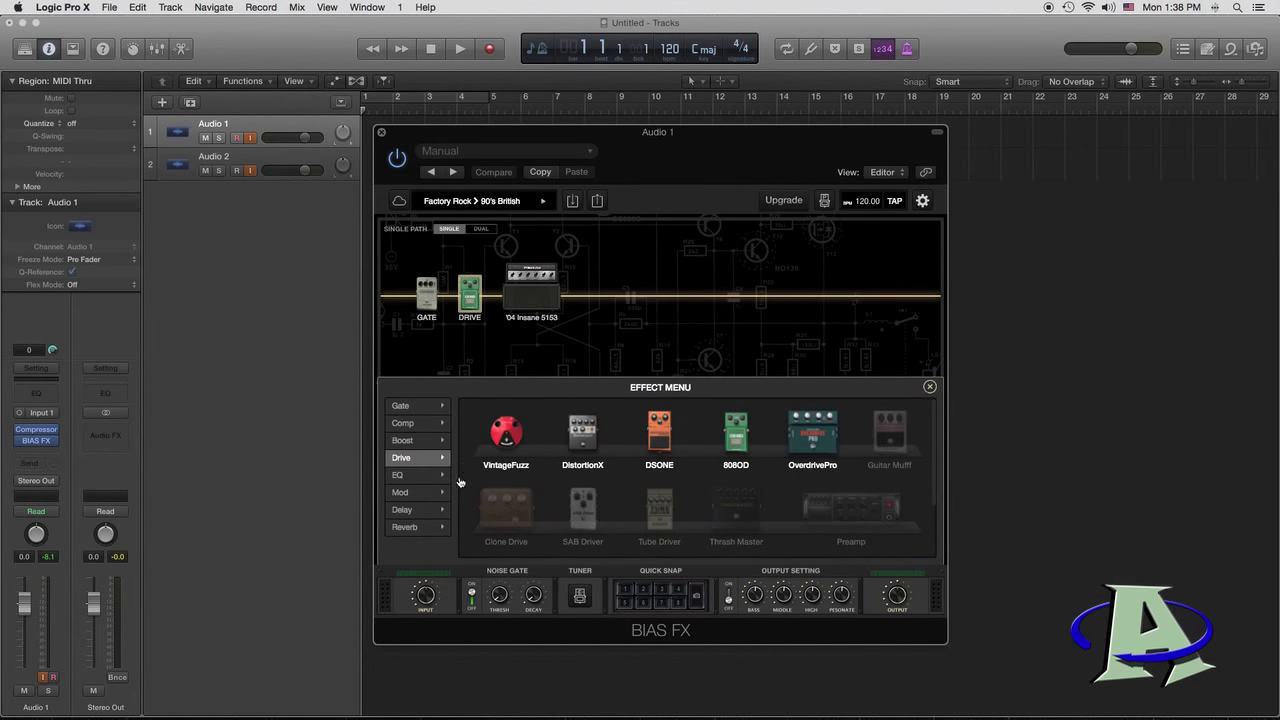
click(398, 474)
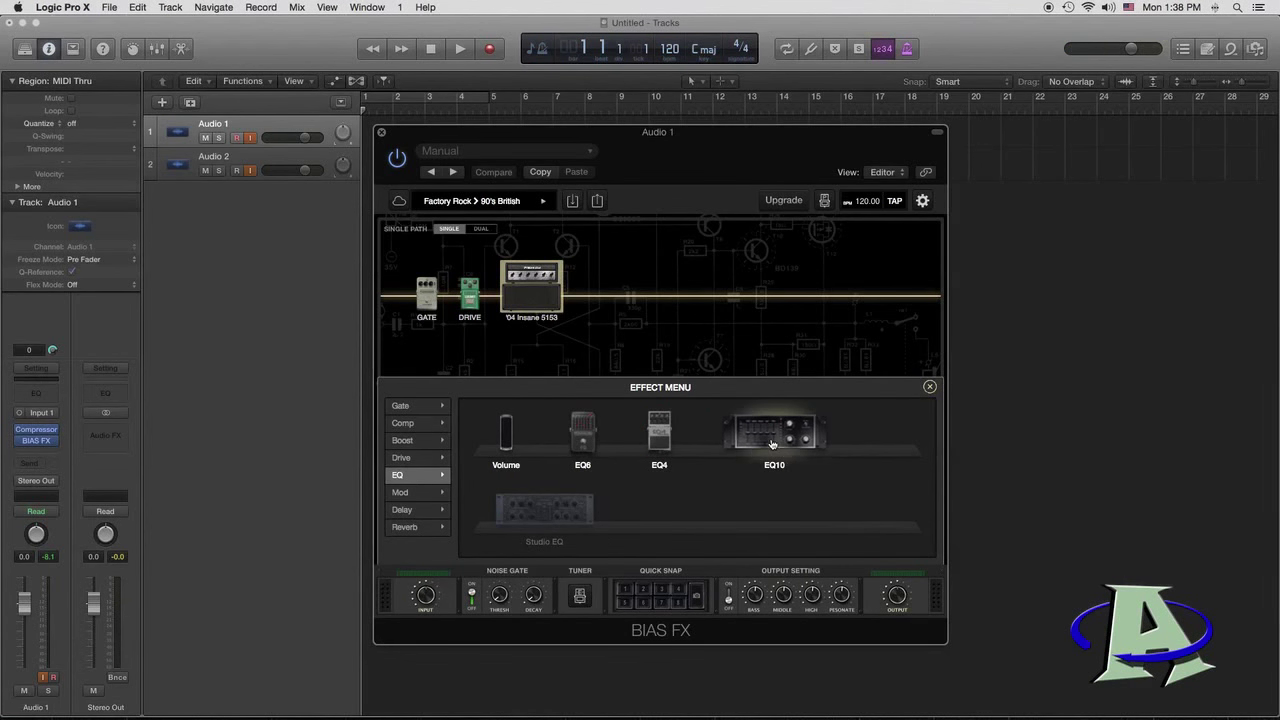
click(774, 433)
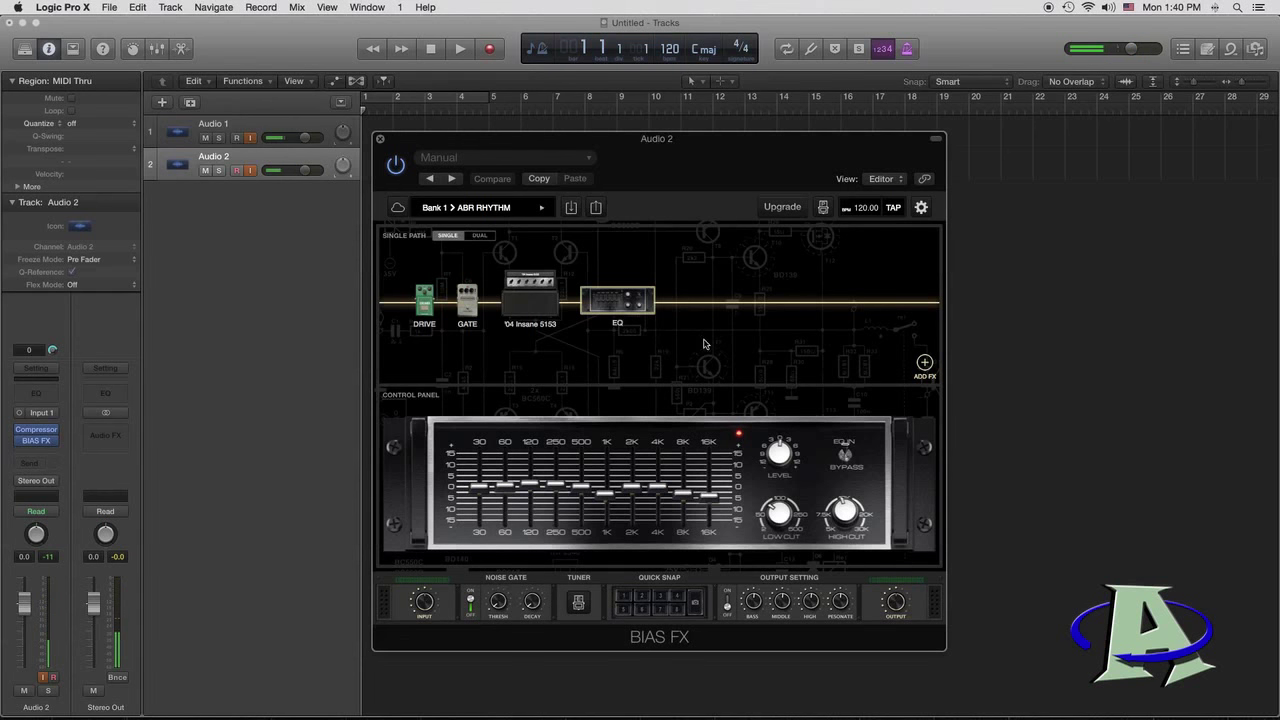
Step: Select the '04 Insane 5153 amp block to display its control panel
click(530, 295)
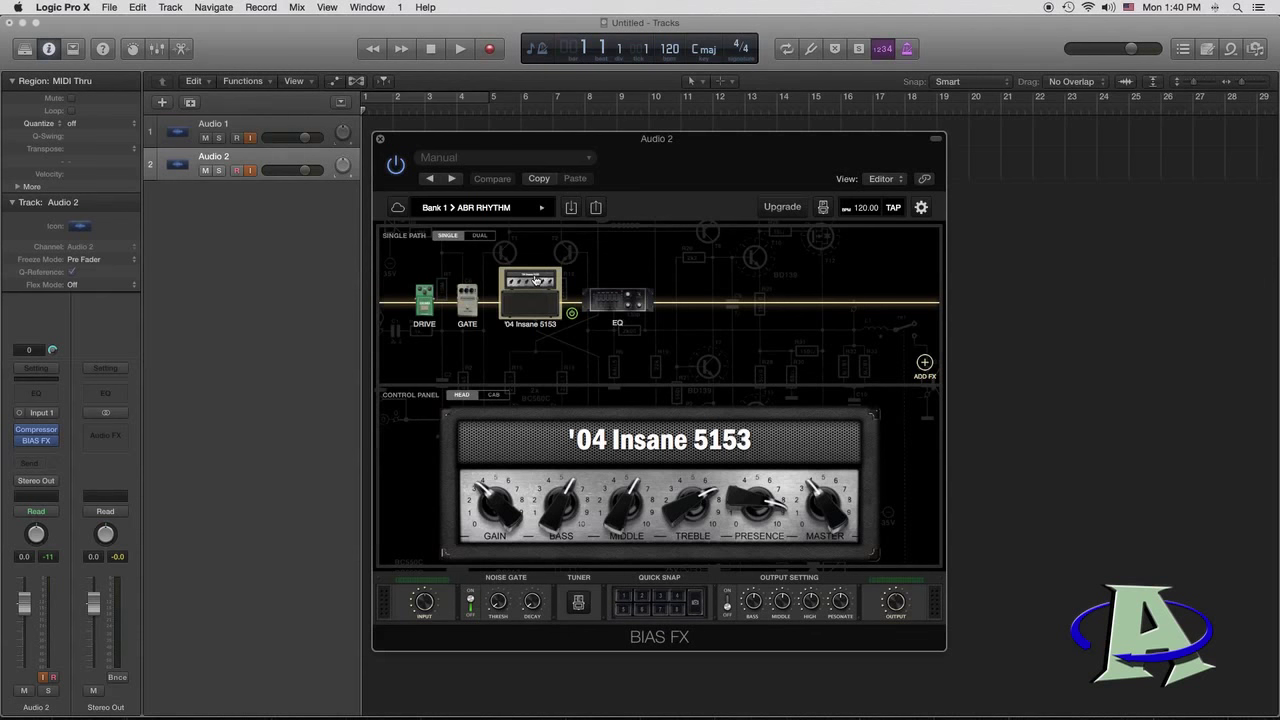
mouse_move(535, 343)
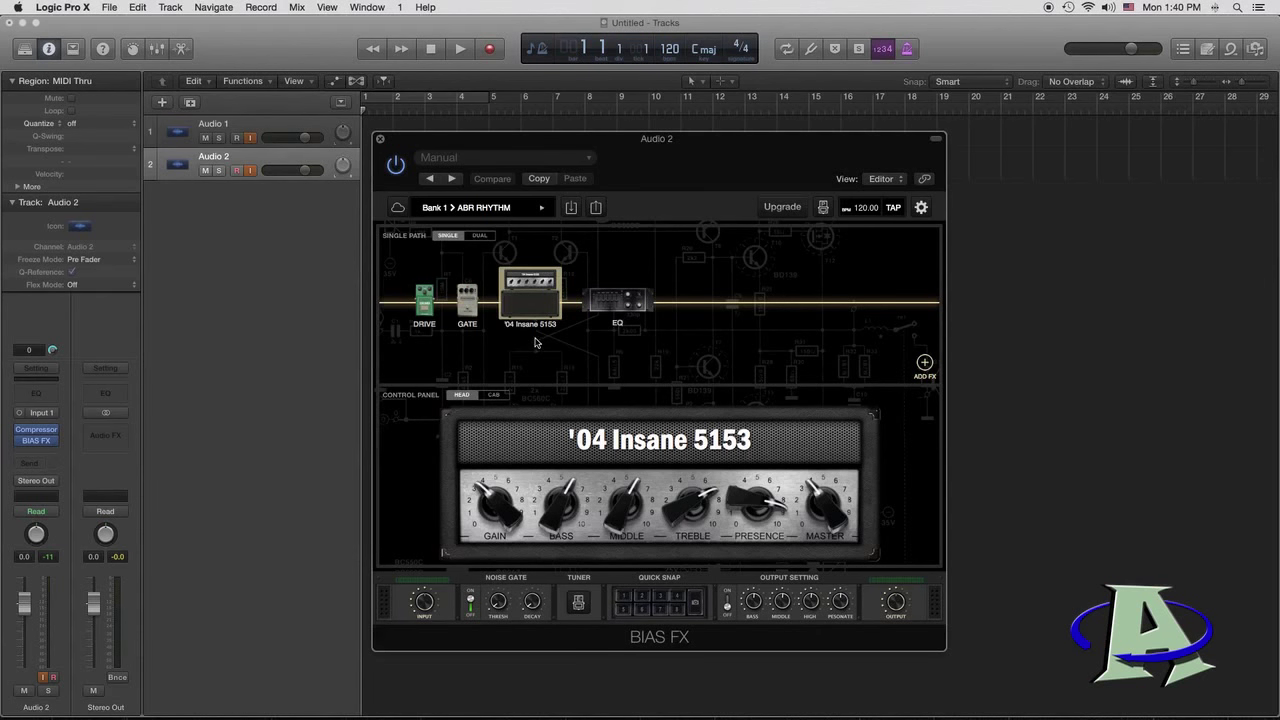
mouse_move(569, 344)
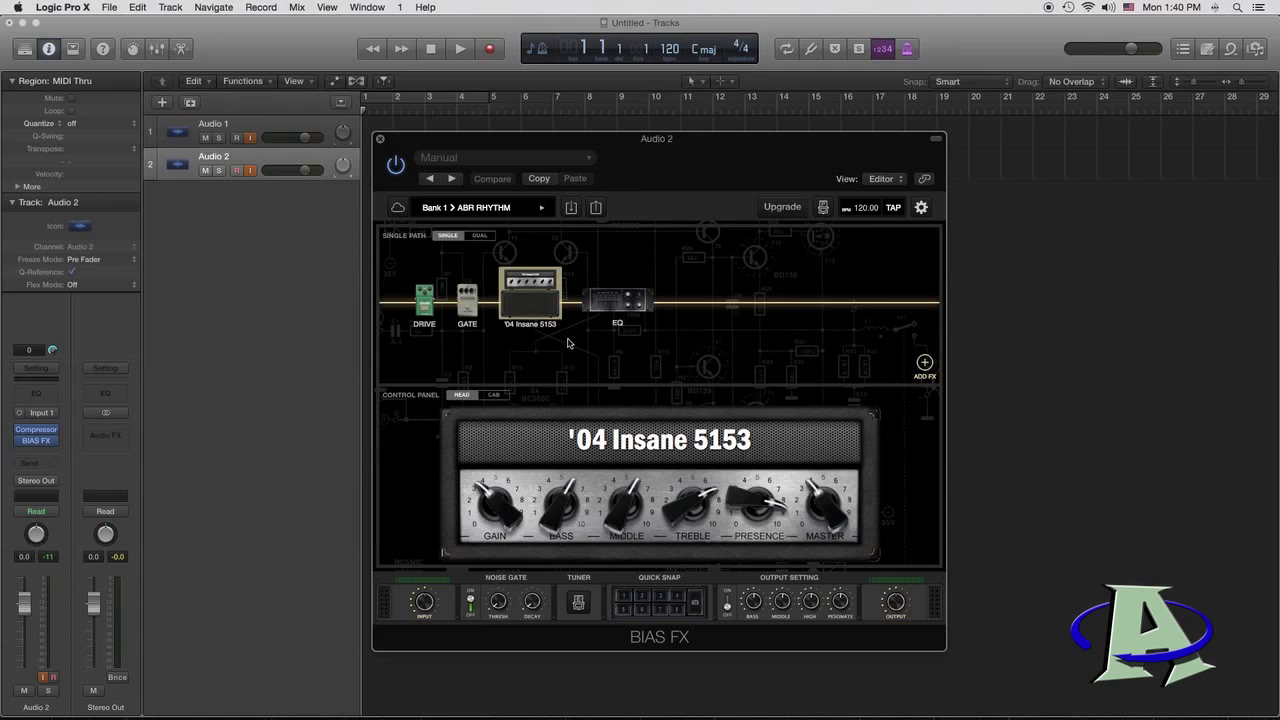
mouse_move(502, 521)
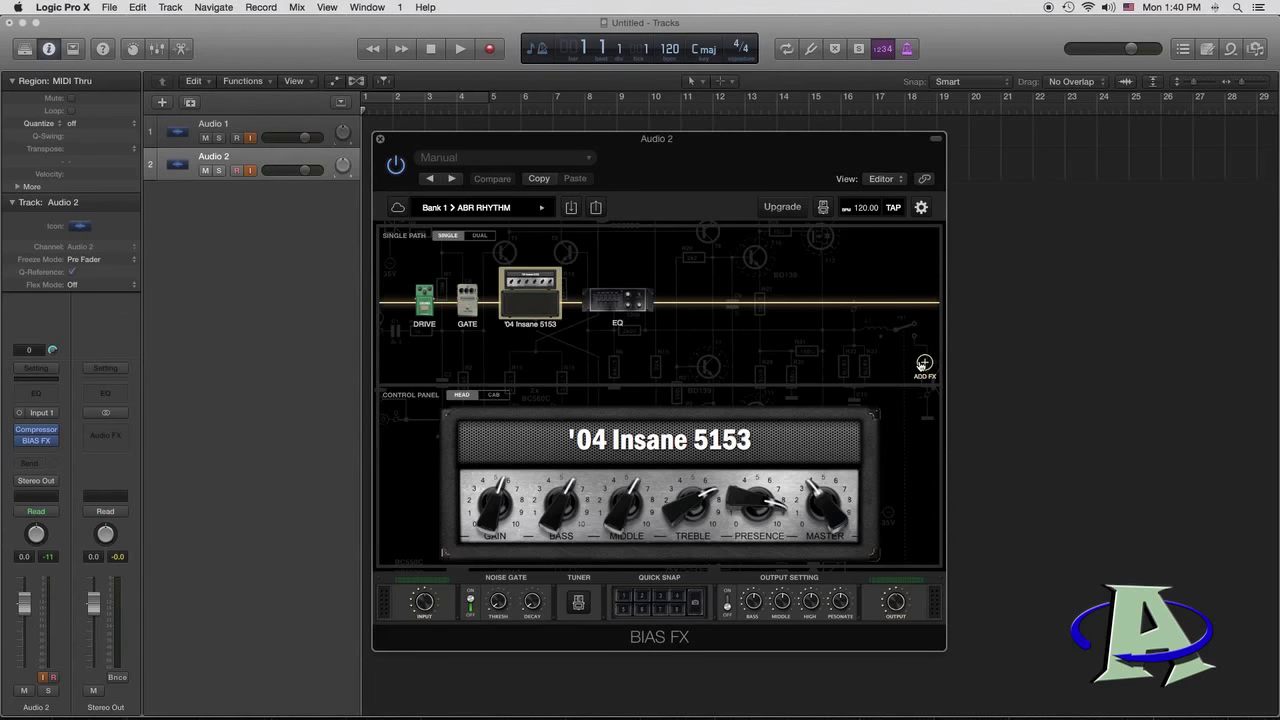
Step: Add Delay and Reverb pedals after the EQ, with reverb last
click(923, 363)
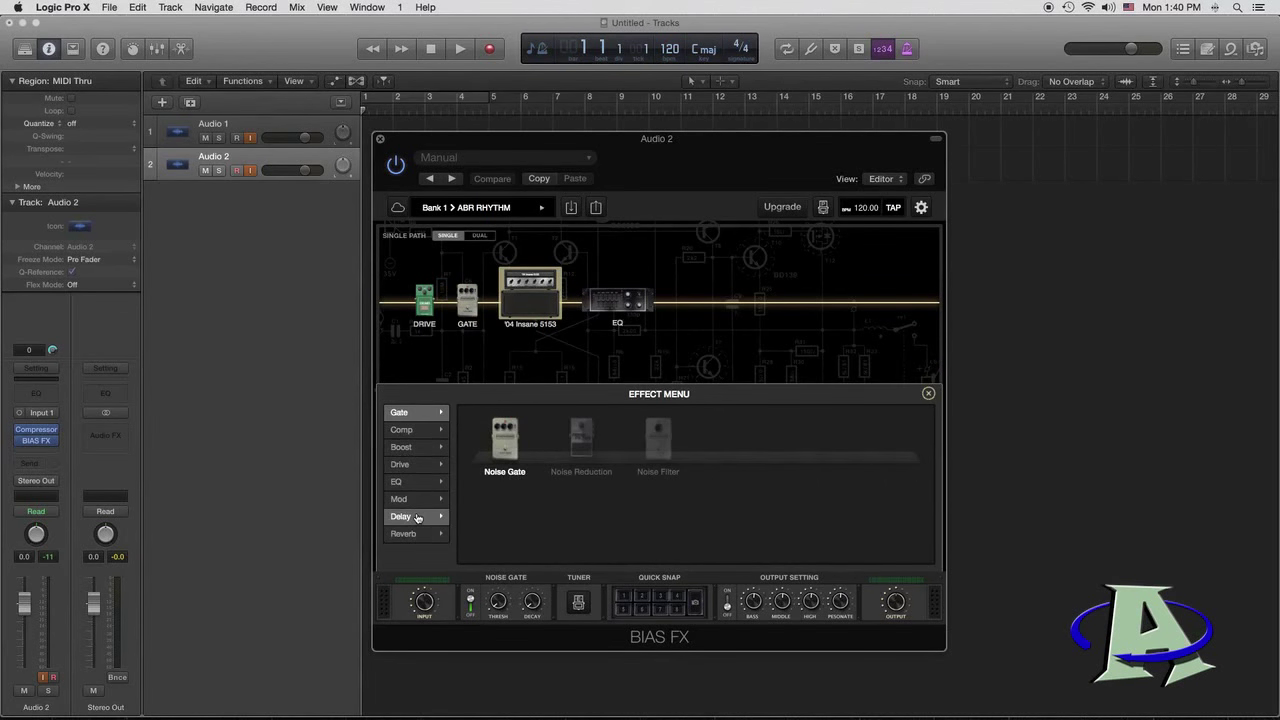
click(400, 516)
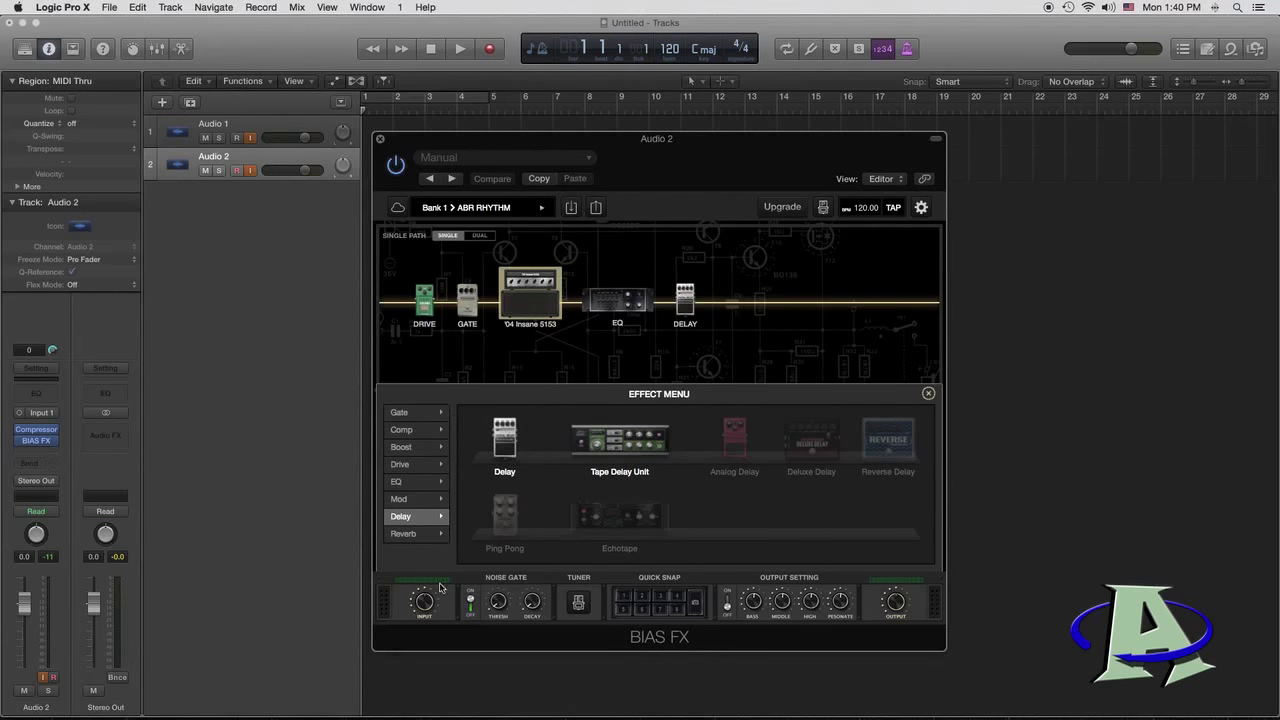
click(403, 533)
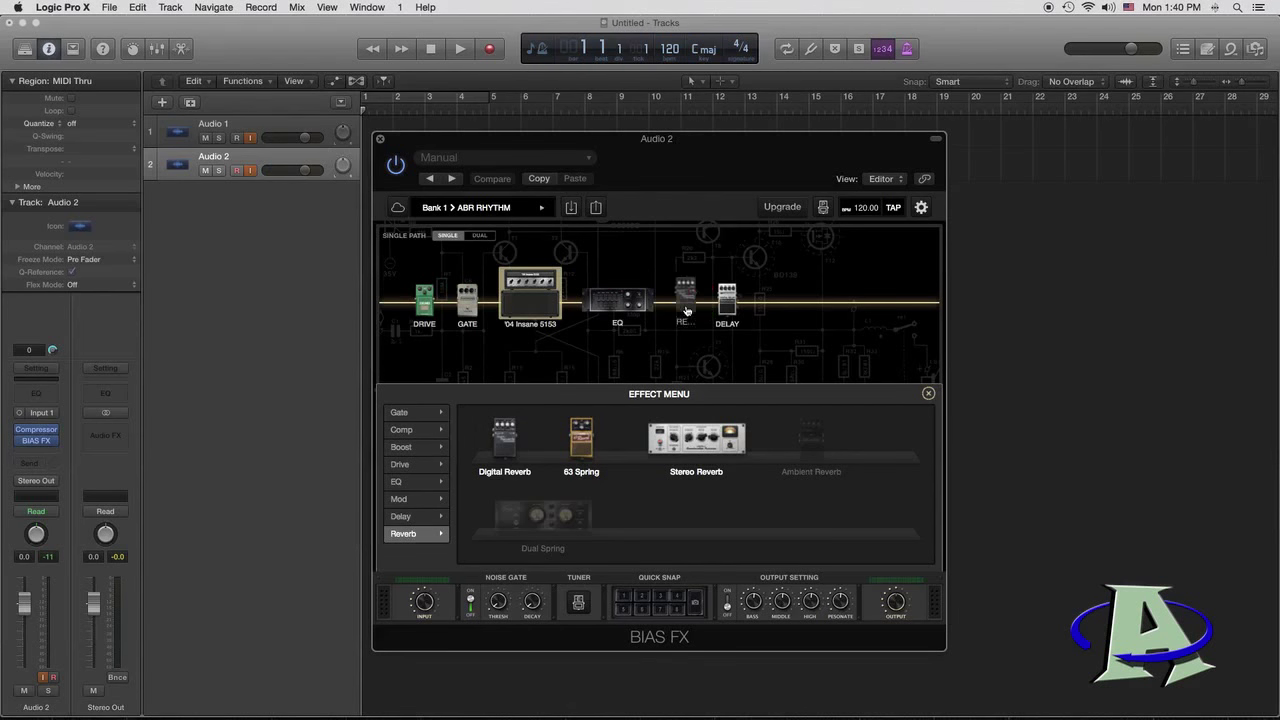
click(685, 295)
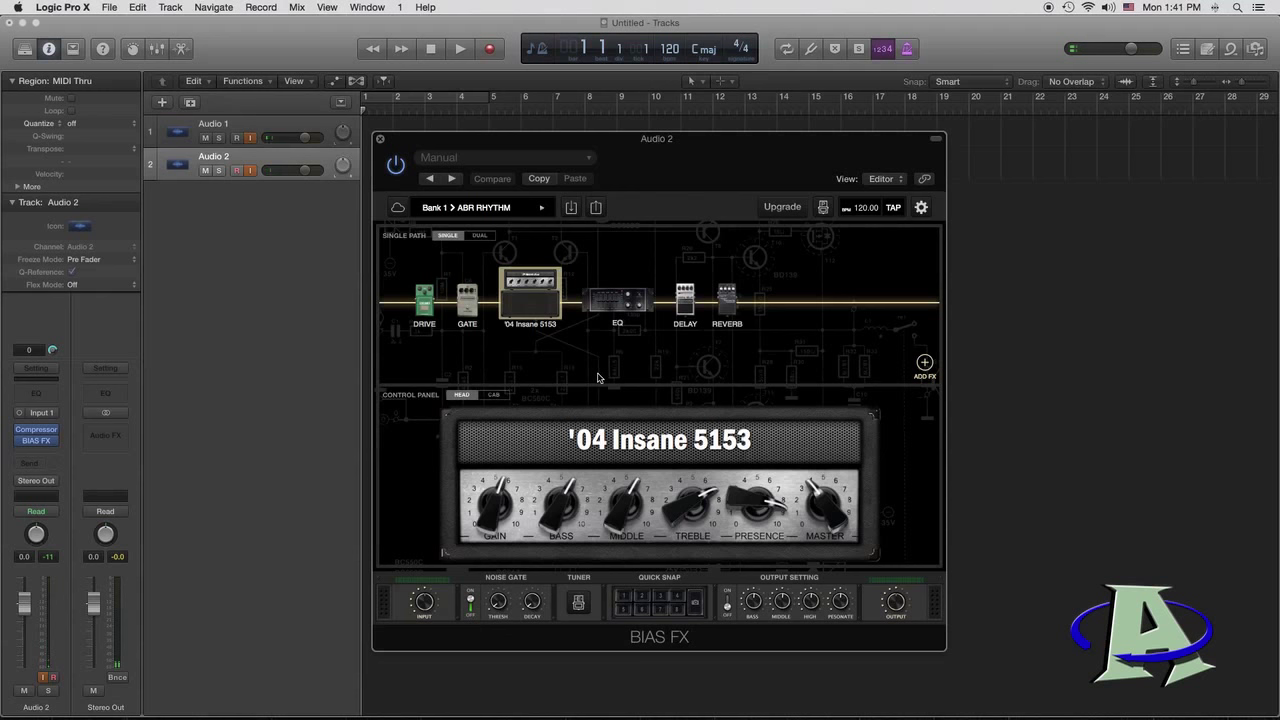
mouse_move(607, 370)
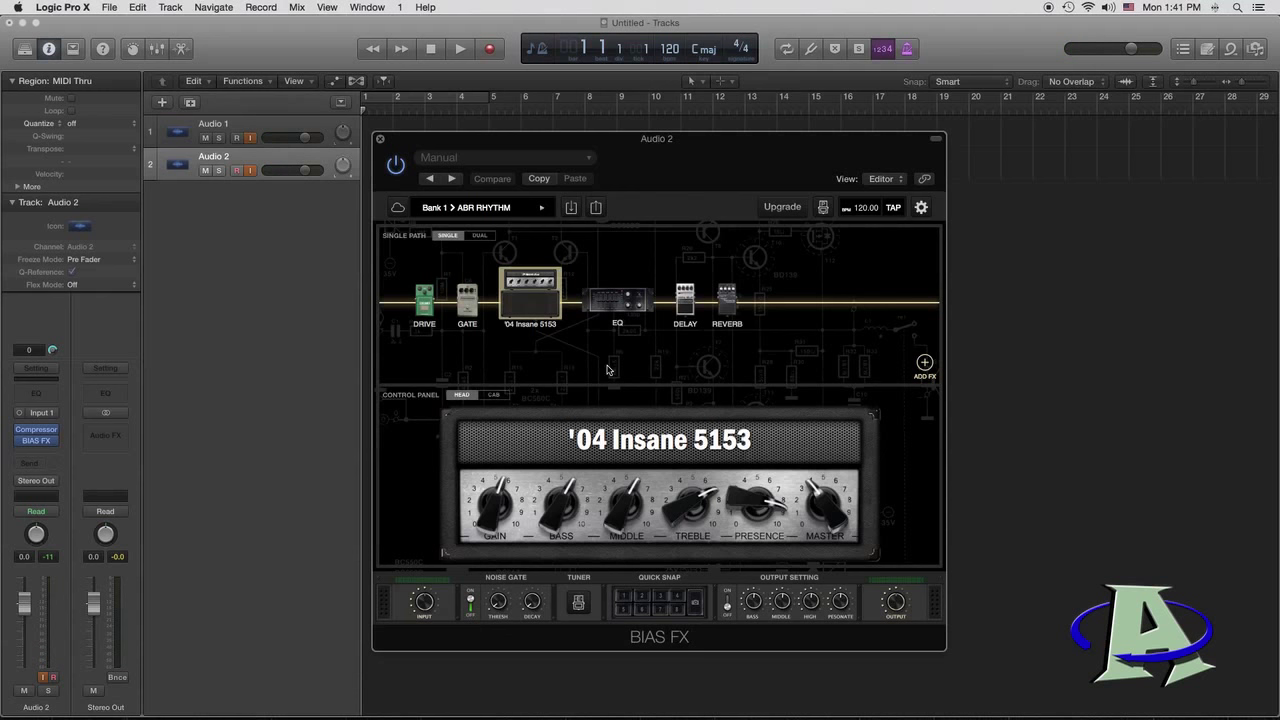